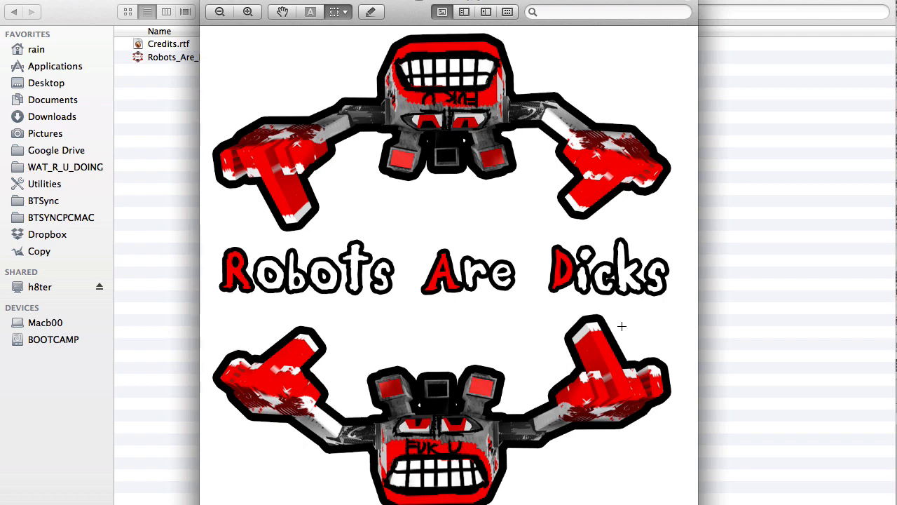
{"action": "mouse_move", "coordinate": [499, 195]}
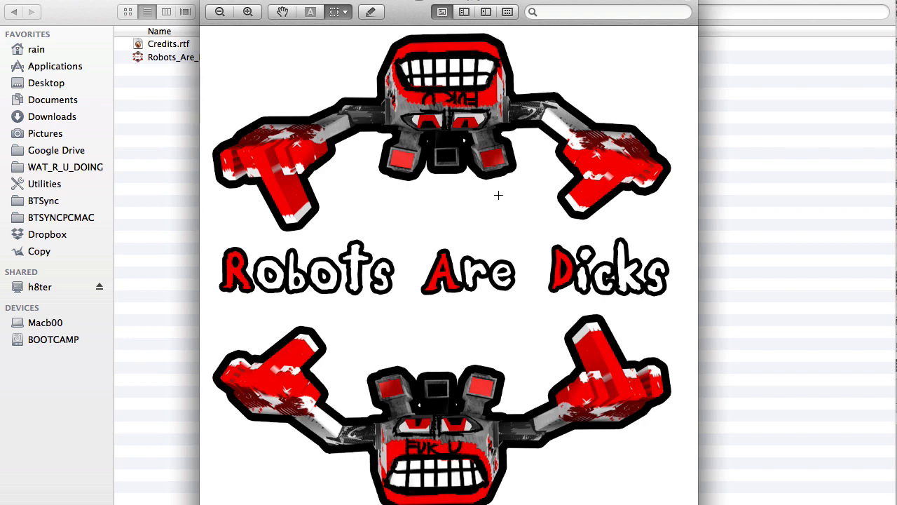
{"action": "mouse_move", "coordinate": [591, 279]}
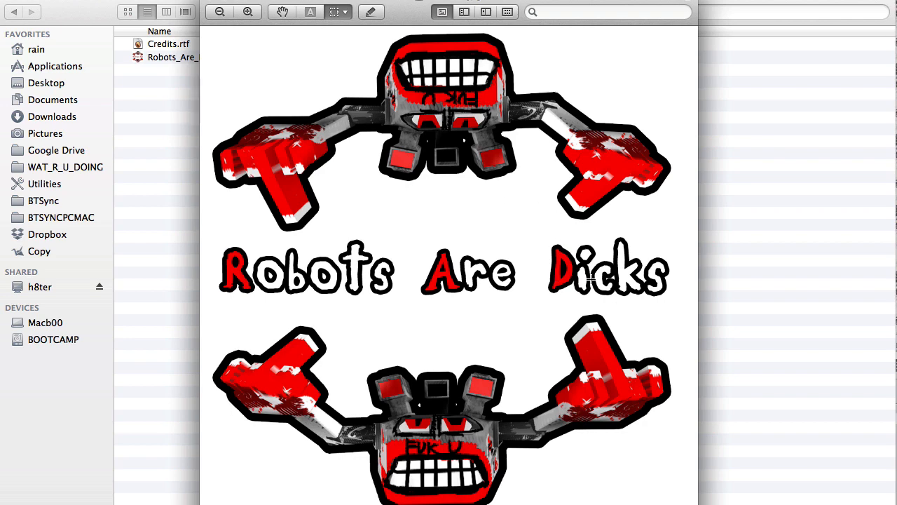
{"action": "mouse_move", "coordinate": [570, 167]}
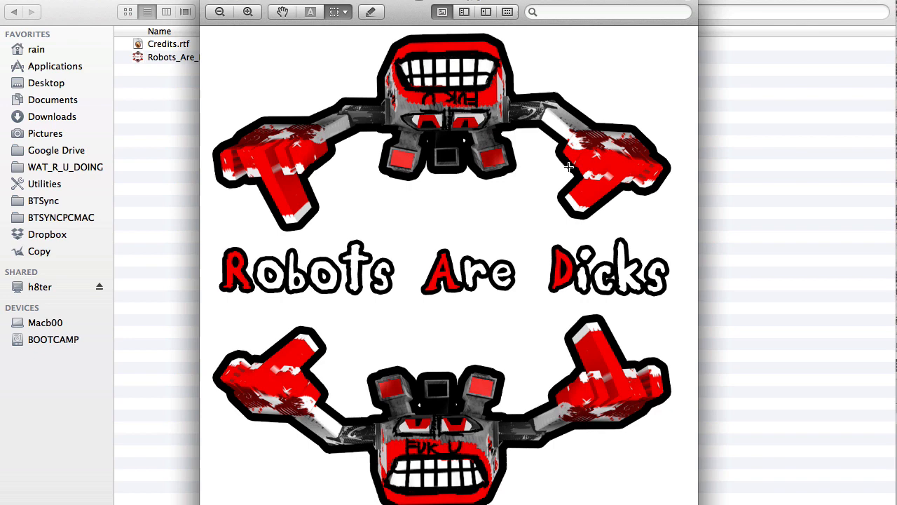
{"action": "mouse_move", "coordinate": [397, 93]}
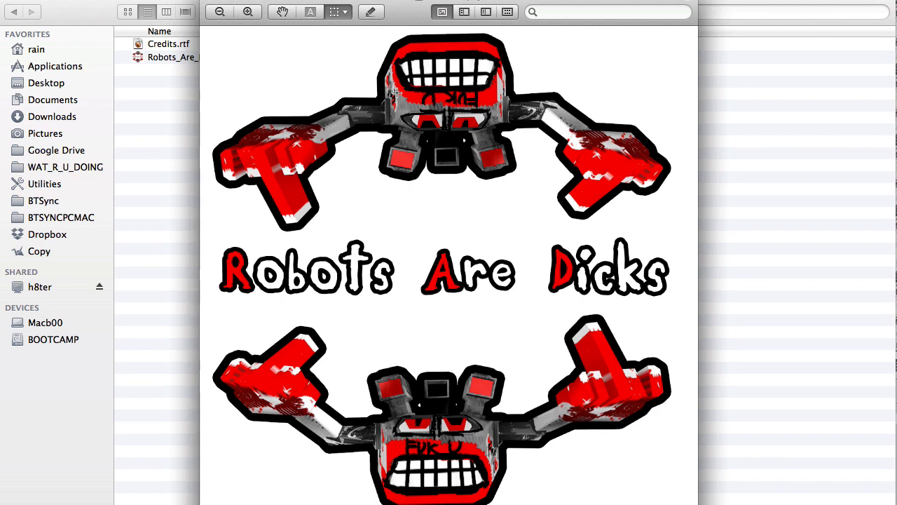
Dismiss the title-art Quick Look preview and select the Robots_Are_Dicks application.
{"action": "left_click", "coordinate": [147, 11]}
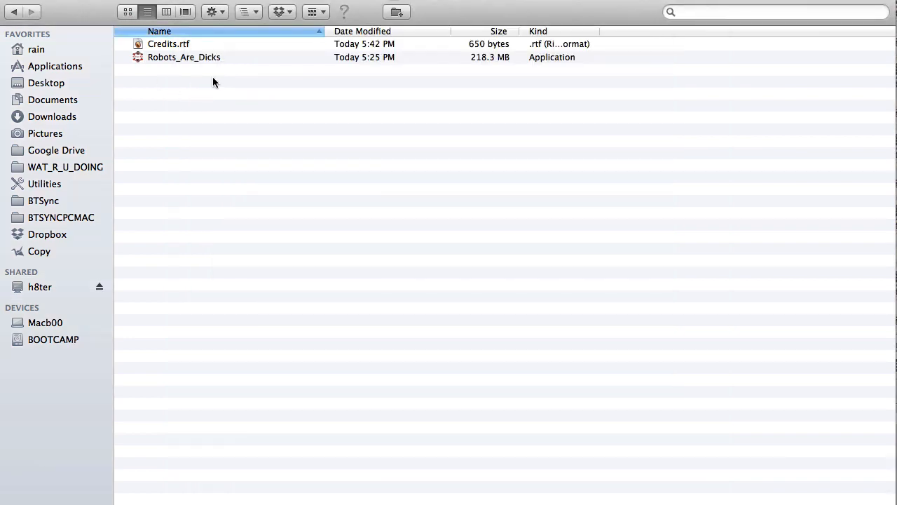
{"action": "mouse_move", "coordinate": [275, 131]}
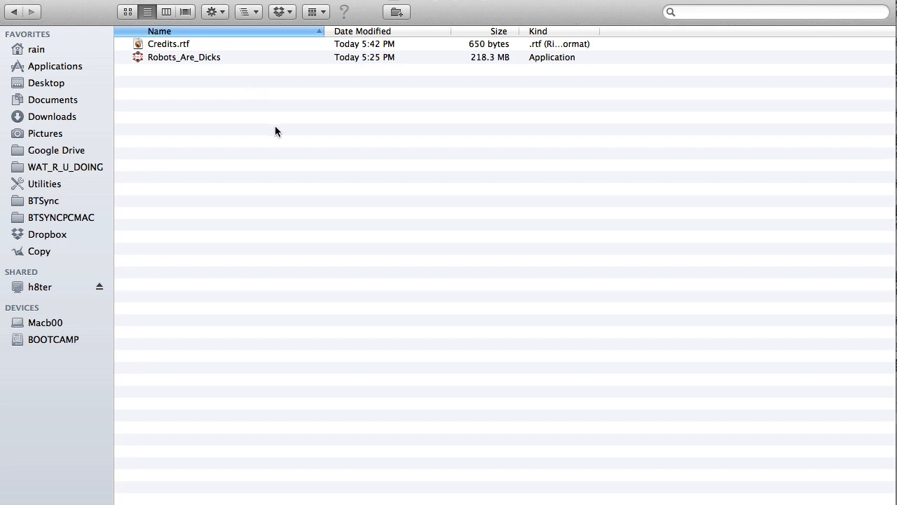
{"action": "mouse_move", "coordinate": [329, 162]}
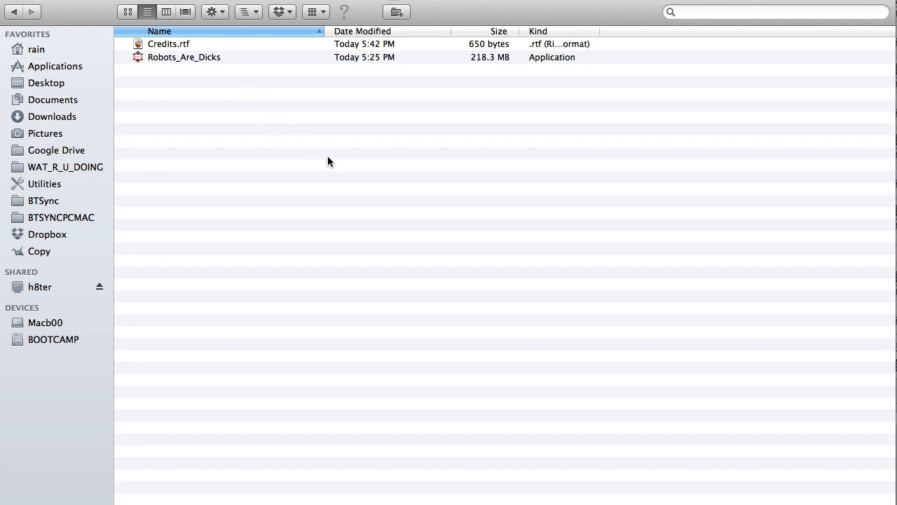
{"action": "left_click", "coordinate": [184, 56]}
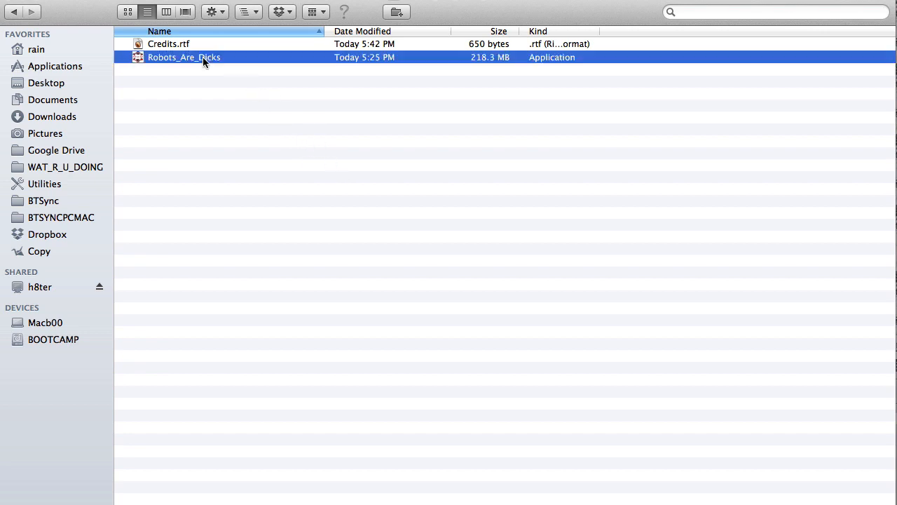
Launch Robots_Are_Dicks, bringing up its 1024 × 640 / Simple-quality configuration dialog.
{"action": "double_click", "coordinate": [184, 56]}
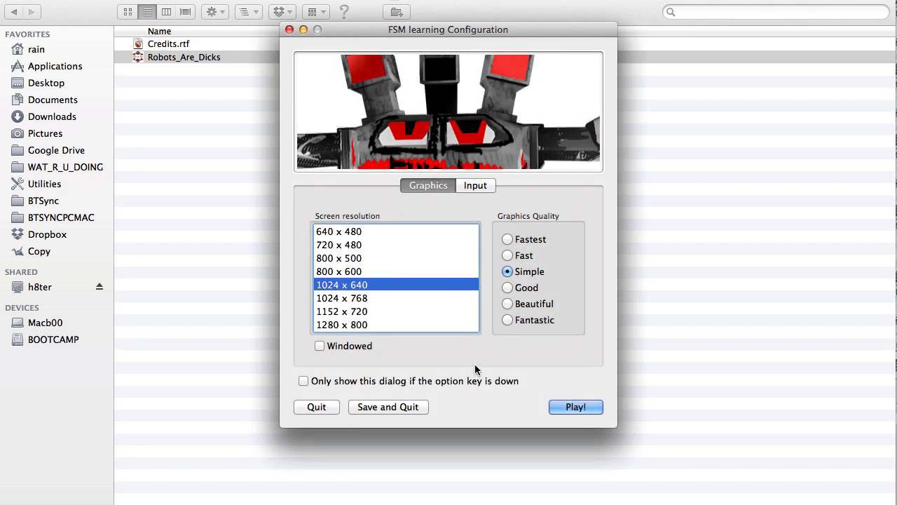
{"action": "mouse_move", "coordinate": [503, 294]}
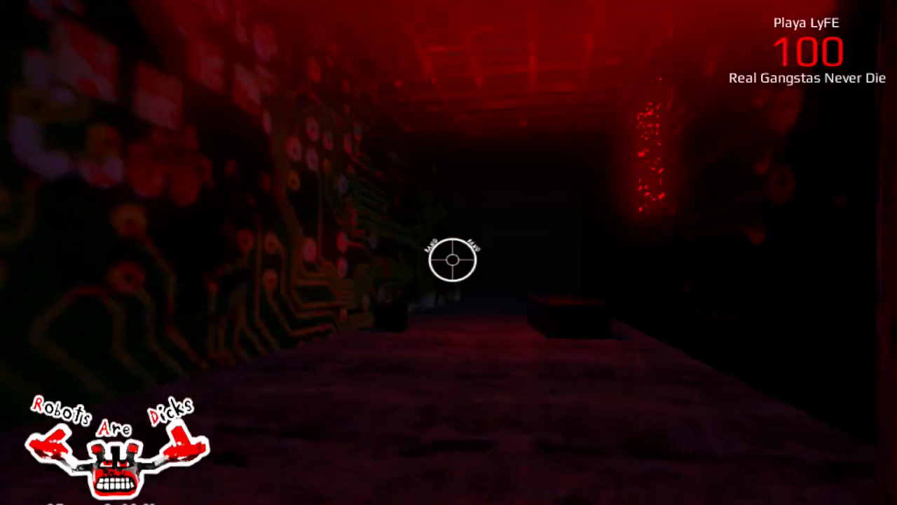
{"action": "mouse_move", "coordinate": [448, 259]}
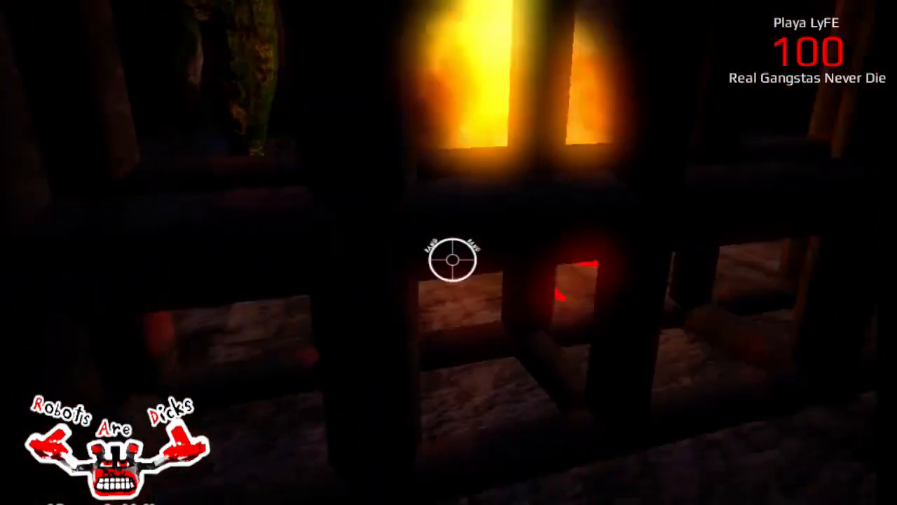
{"action": "mouse_move", "coordinate": [449, 259]}
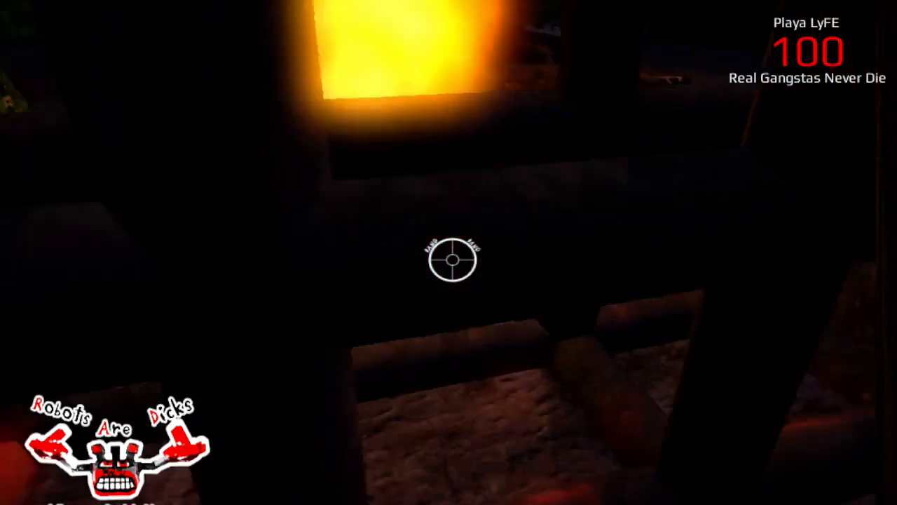
{"action": "mouse_move", "coordinate": [449, 252]}
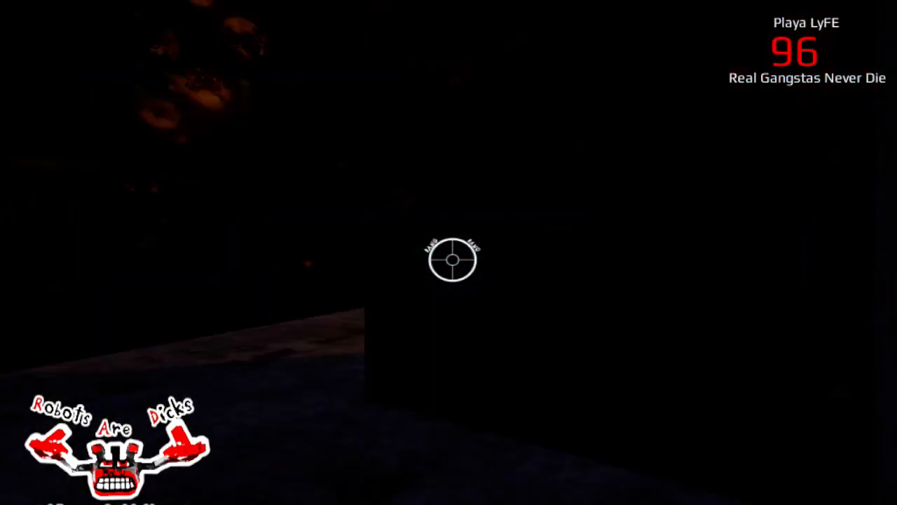
{"action": "mouse_move", "coordinate": [449, 252]}
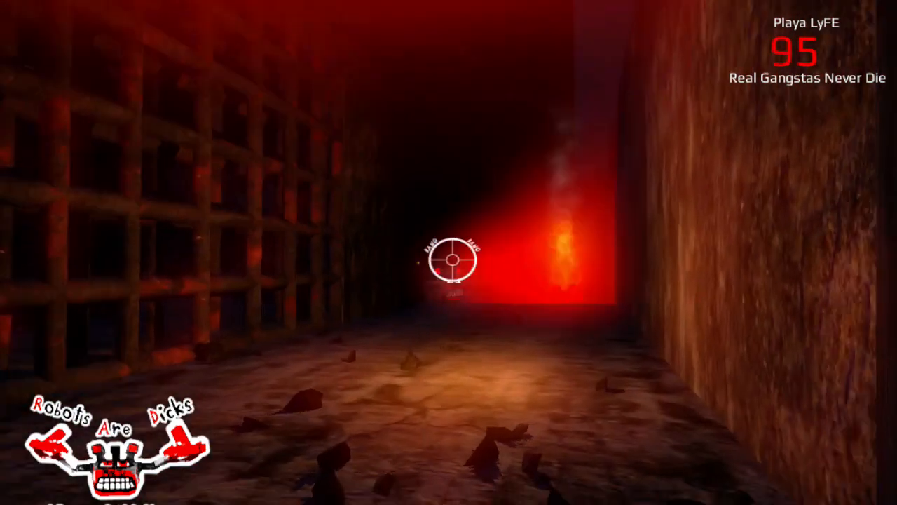
Shoot the red-eyed robot down the corridor as health drops into the 80s.
{"action": "left_click", "coordinate": [449, 263]}
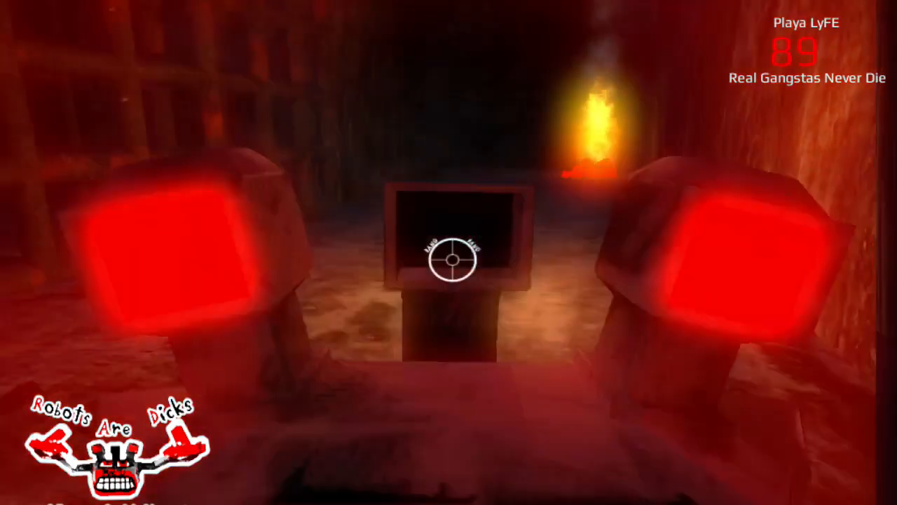
{"action": "left_click", "coordinate": [449, 261]}
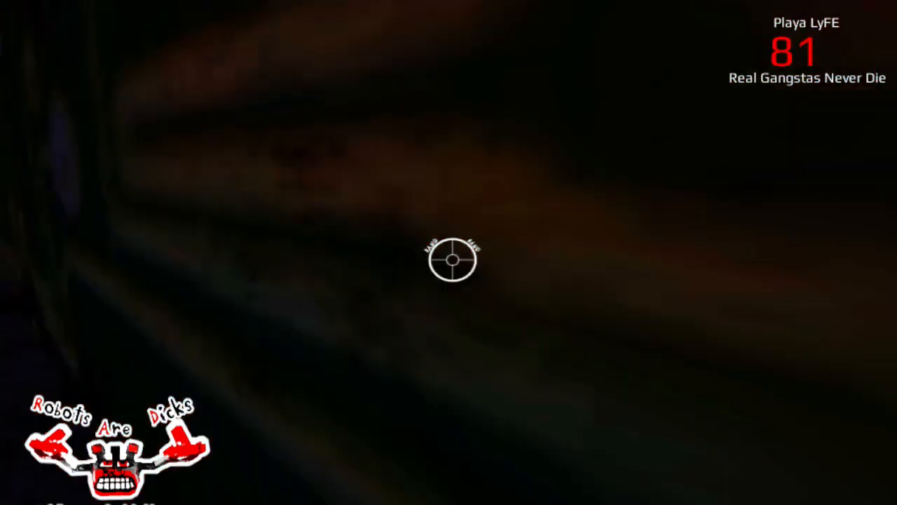
Fire at nearby enemies in the fiery ruins, health holding at 81.
{"action": "left_click", "coordinate": [451, 263]}
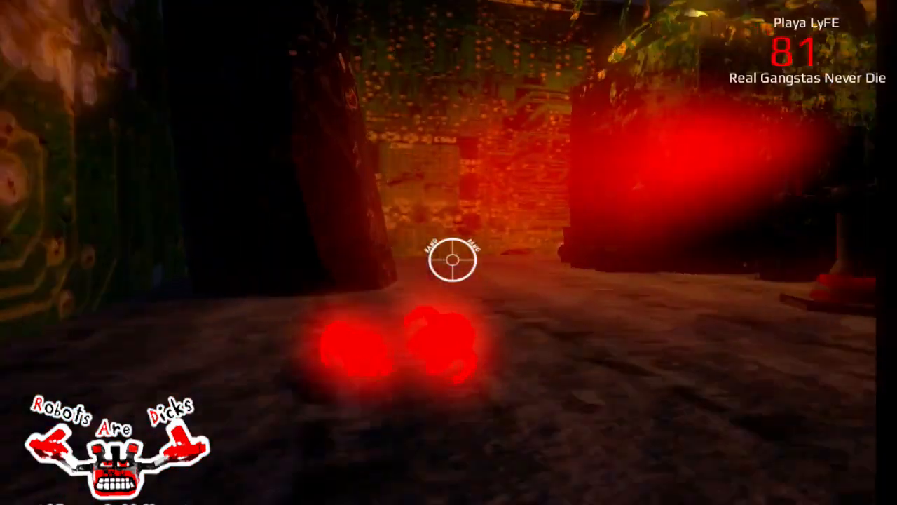
{"action": "mouse_move", "coordinate": [449, 253]}
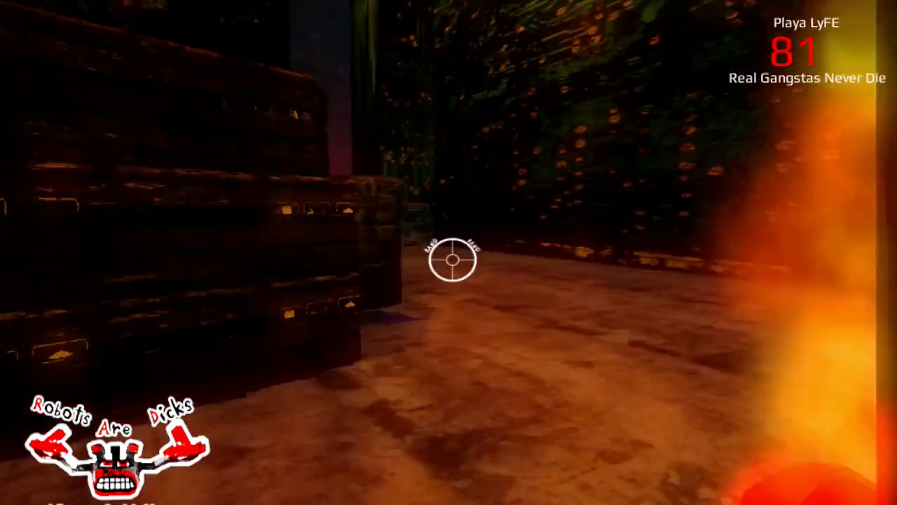
{"action": "mouse_move", "coordinate": [449, 264]}
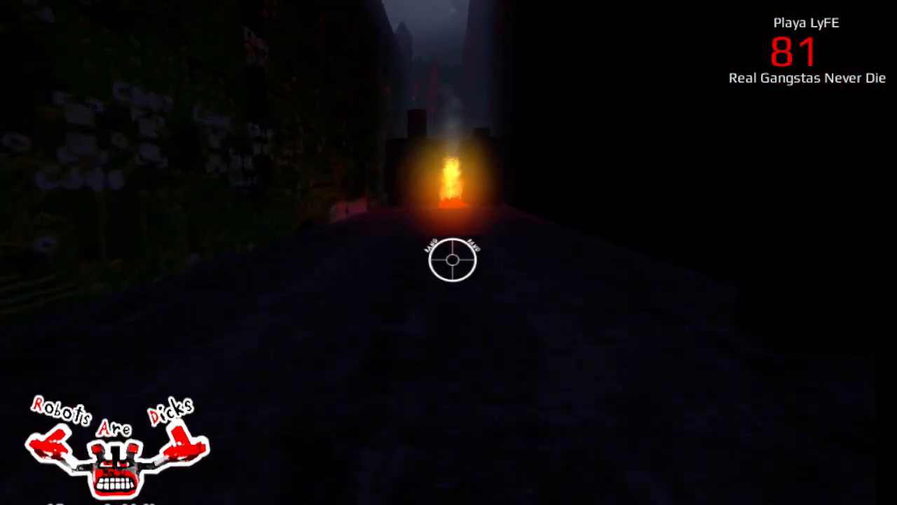
{"action": "mouse_move", "coordinate": [449, 260]}
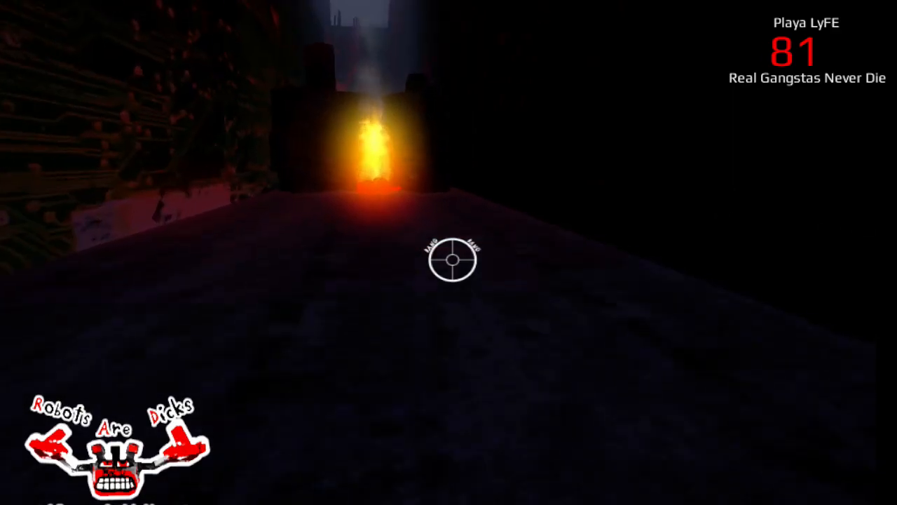
{"action": "mouse_move", "coordinate": [449, 260]}
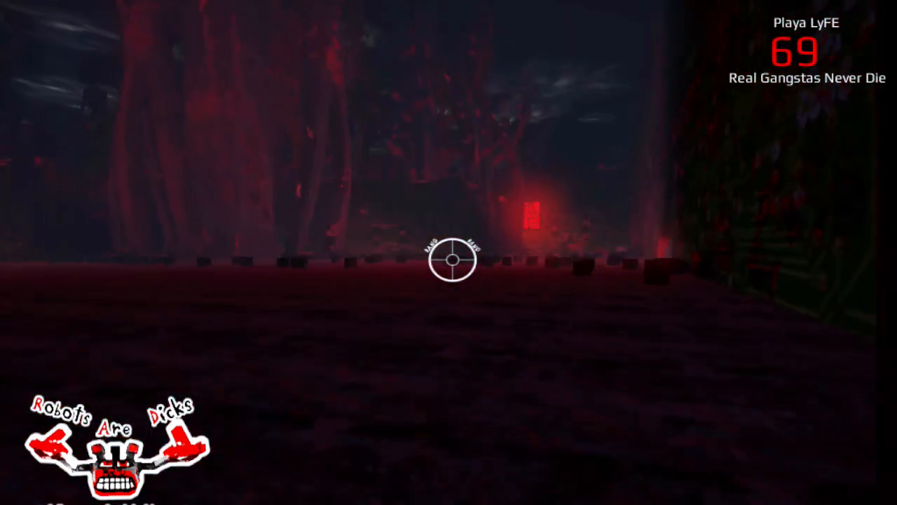
{"action": "mouse_move", "coordinate": [448, 259]}
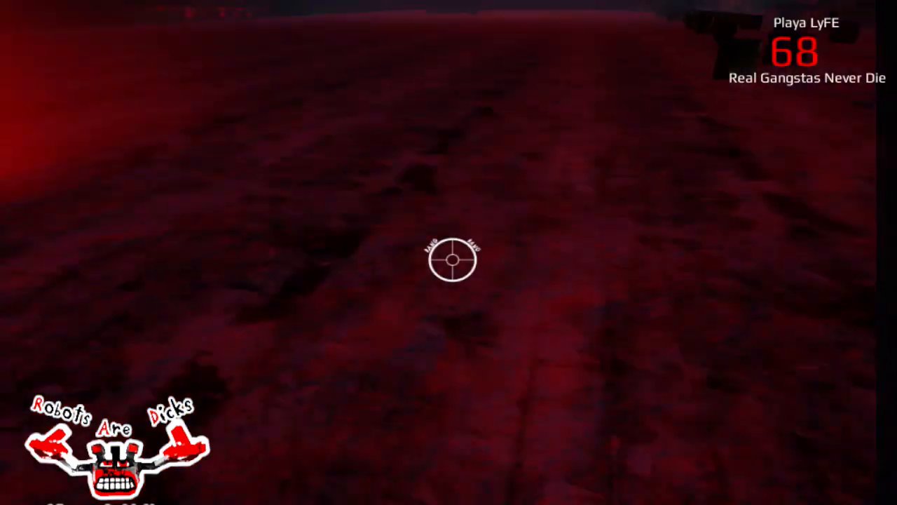
{"action": "mouse_move", "coordinate": [449, 253]}
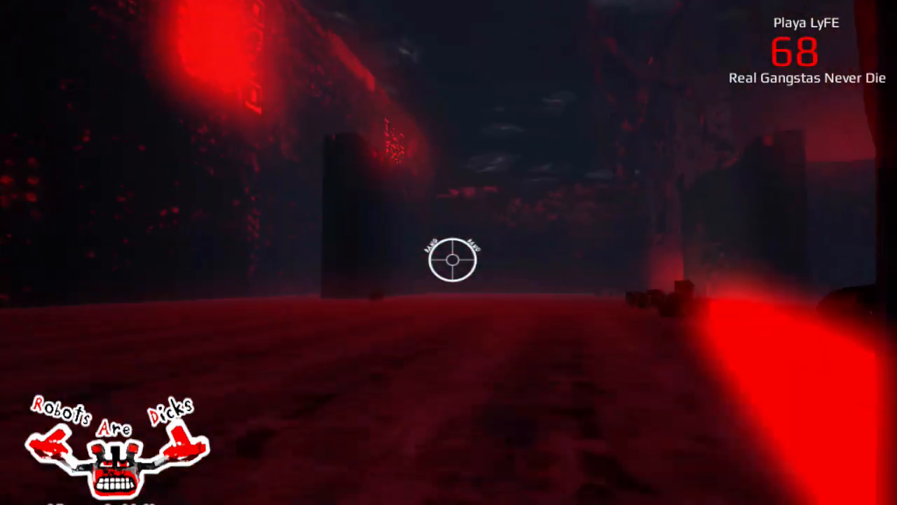